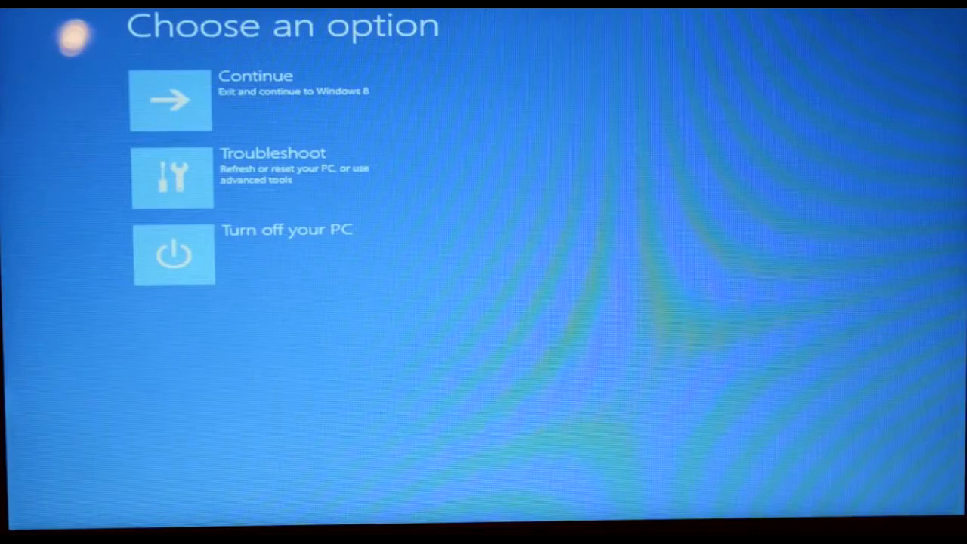
{"action": "mouse_move", "coordinate": [151, 149]}
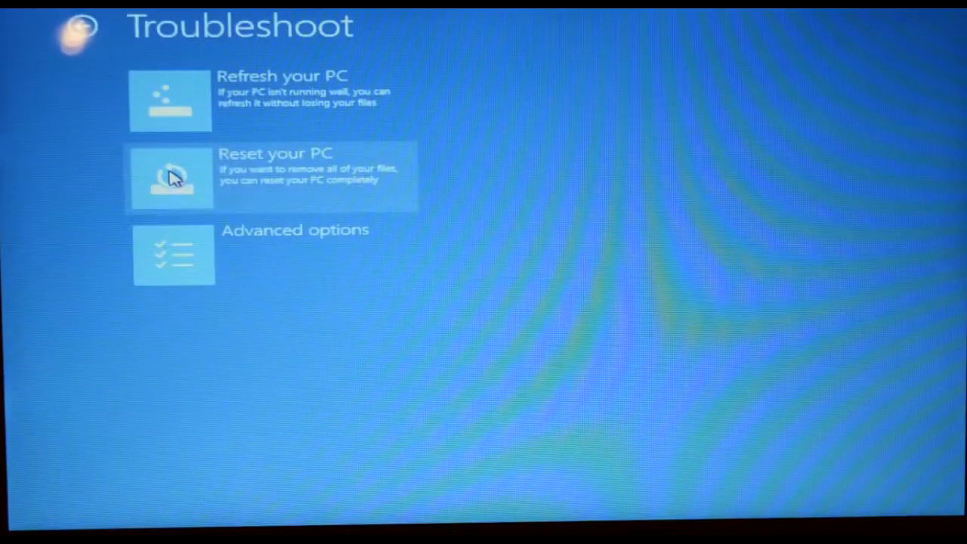
{"action": "mouse_move", "coordinate": [316, 130]}
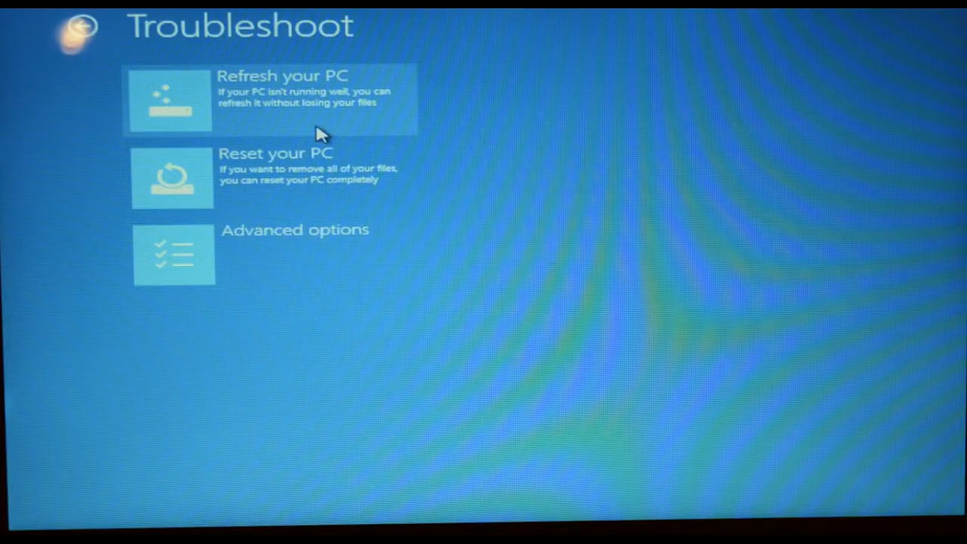
{"action": "mouse_move", "coordinate": [293, 204]}
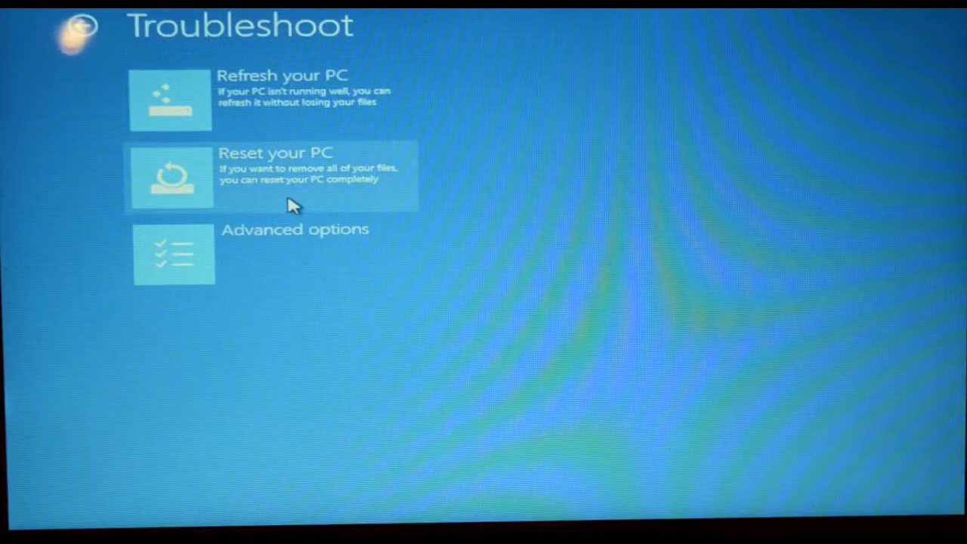
Start Reset your PC and continue past the 'Here's what will happen' explanation
{"action": "left_click", "coordinate": [169, 179]}
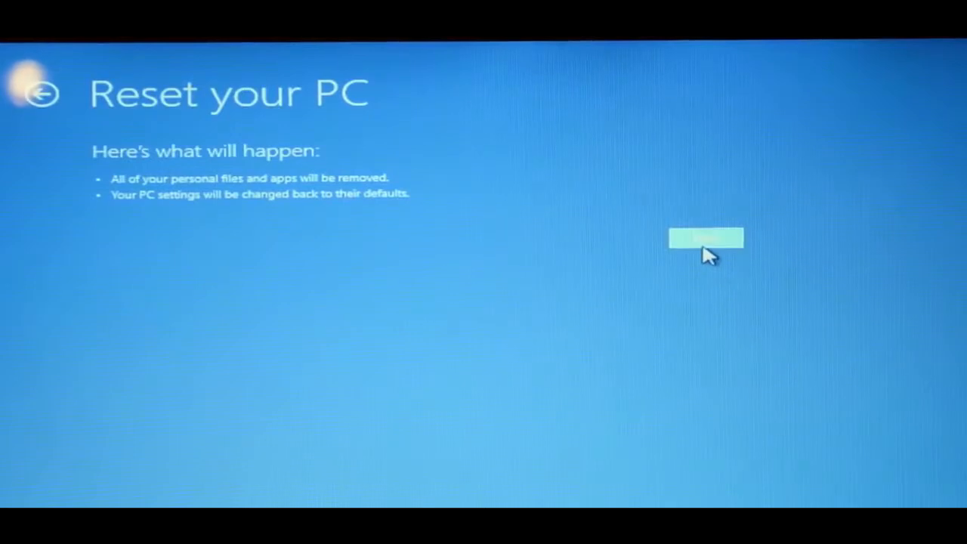
{"action": "left_click", "coordinate": [706, 238]}
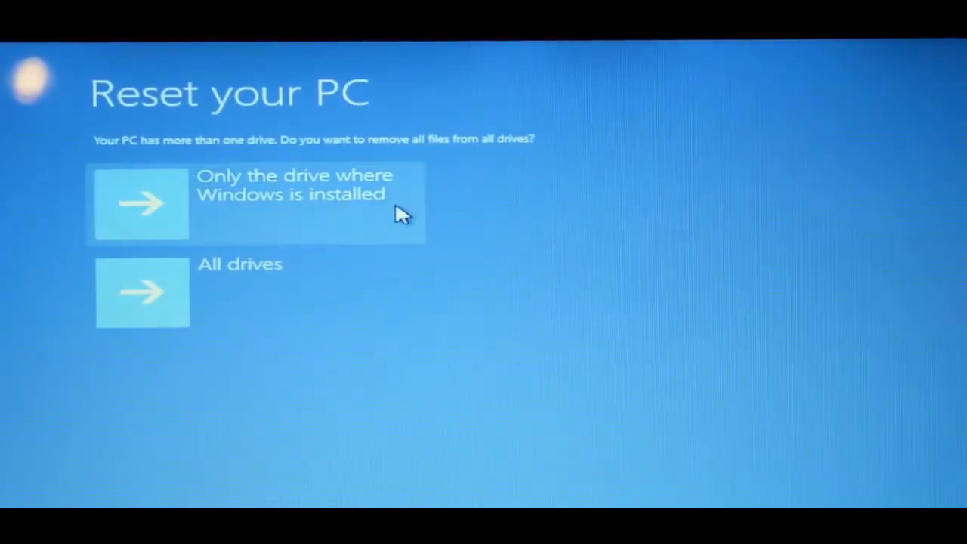
{"action": "mouse_move", "coordinate": [338, 215]}
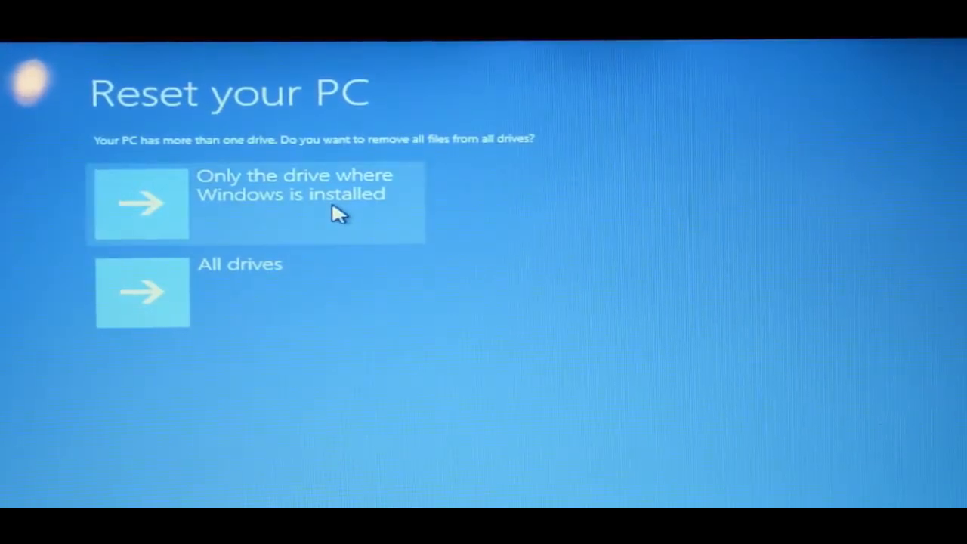
{"action": "mouse_move", "coordinate": [251, 290]}
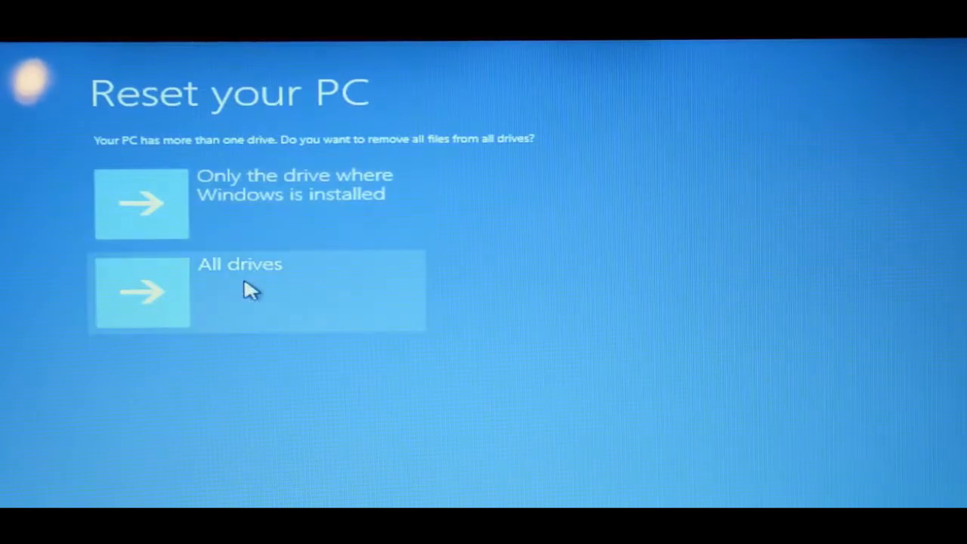
Choose All drives as the scope for removing files
{"action": "left_click", "coordinate": [257, 290]}
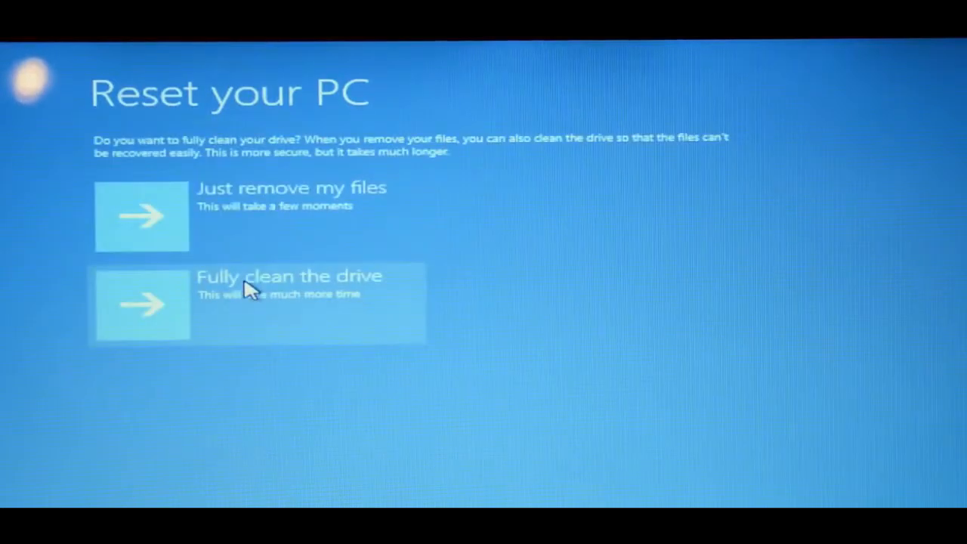
{"action": "mouse_move", "coordinate": [260, 260]}
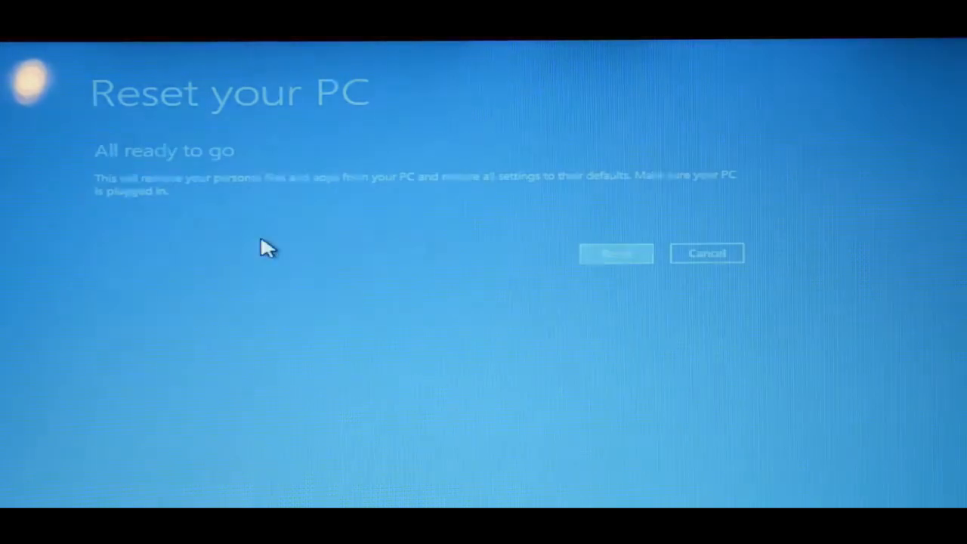
{"action": "mouse_move", "coordinate": [597, 242]}
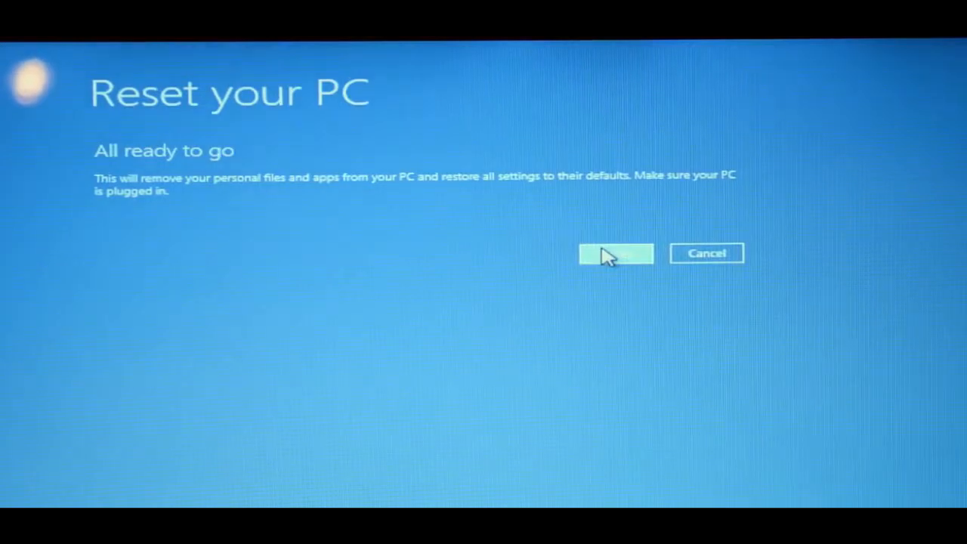
Run the factory reset, then agree to and accept the Windows license terms
{"action": "left_click", "coordinate": [616, 254]}
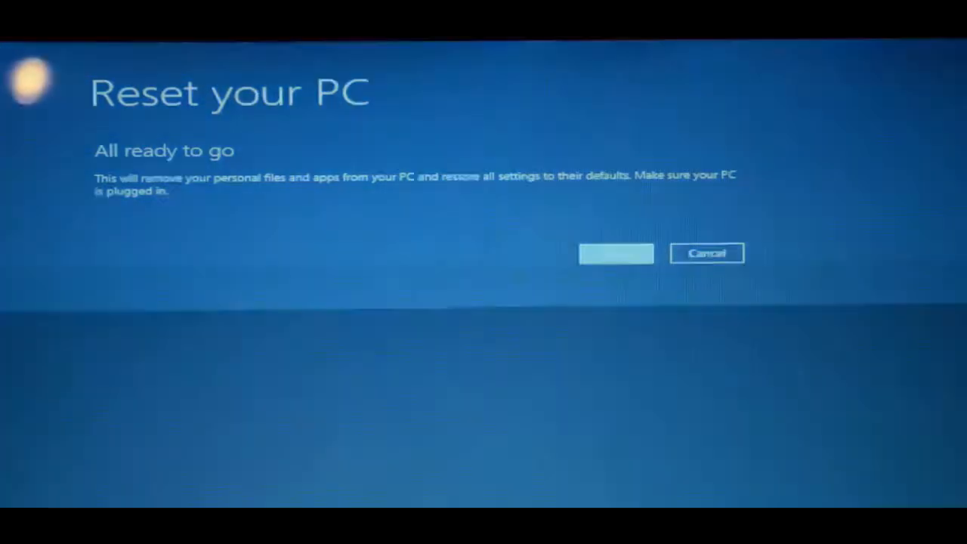
{"action": "left_click", "coordinate": [617, 254]}
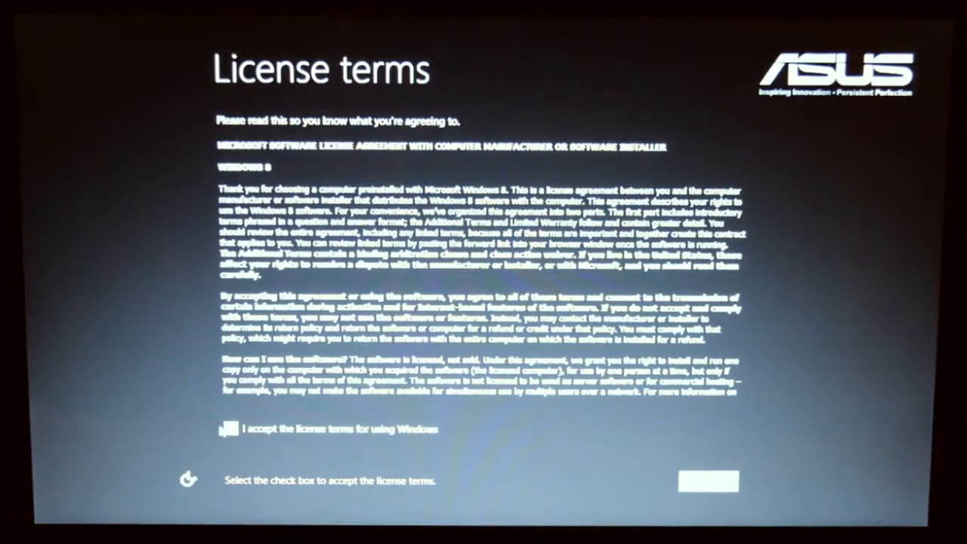
{"action": "left_click", "coordinate": [229, 430]}
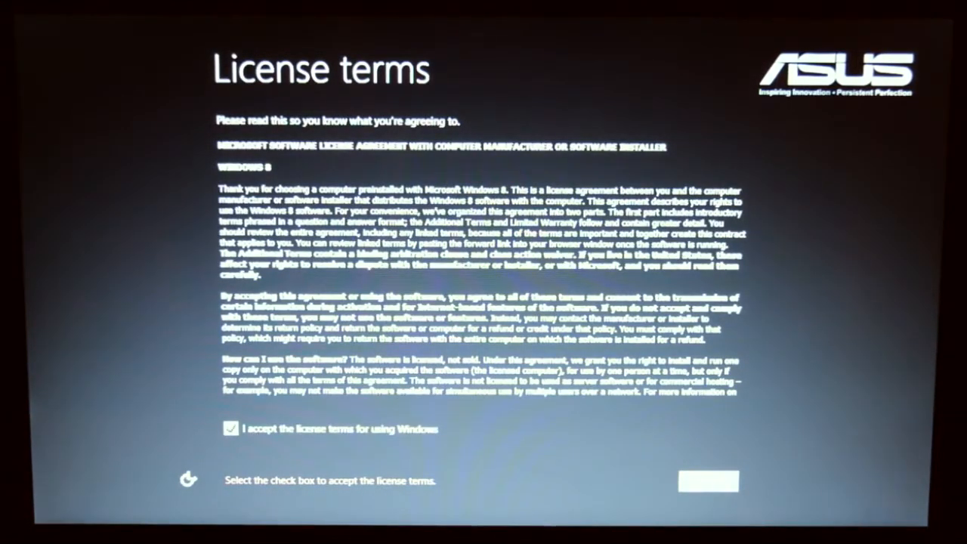
{"action": "left_click", "coordinate": [708, 480]}
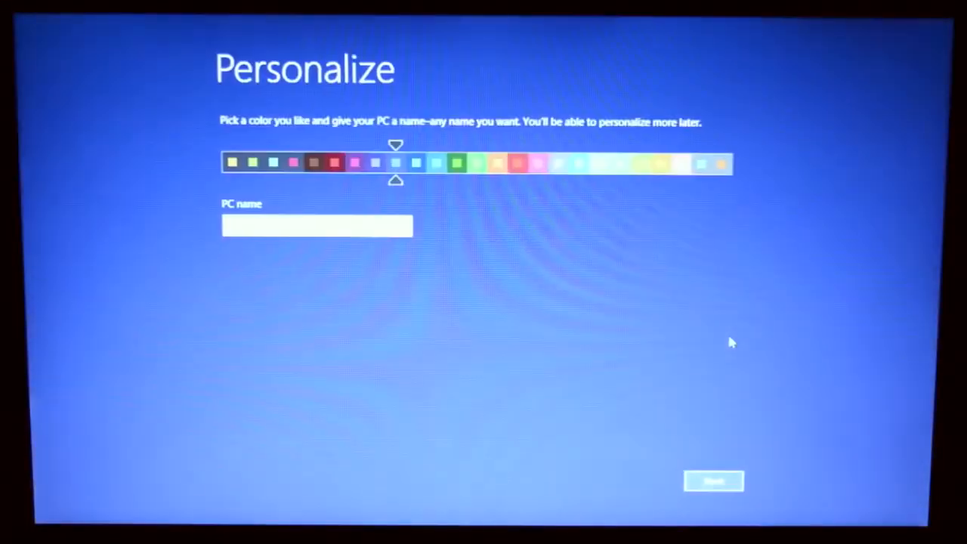